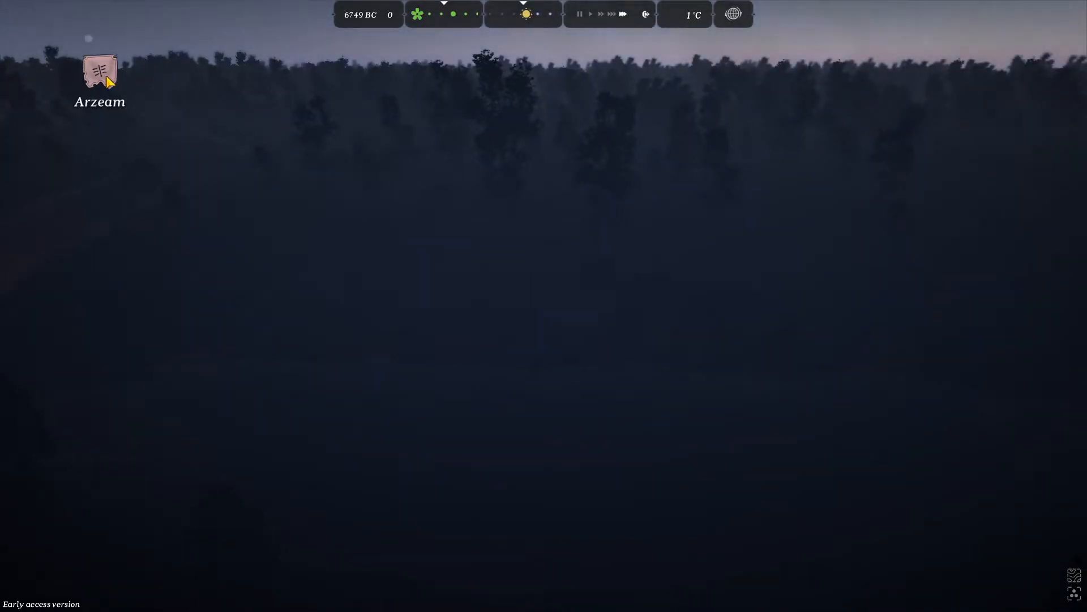
- Create a Gathering group from the Arzeam tribe's Groups list and review Gather beasts' members
left_click(99, 73)
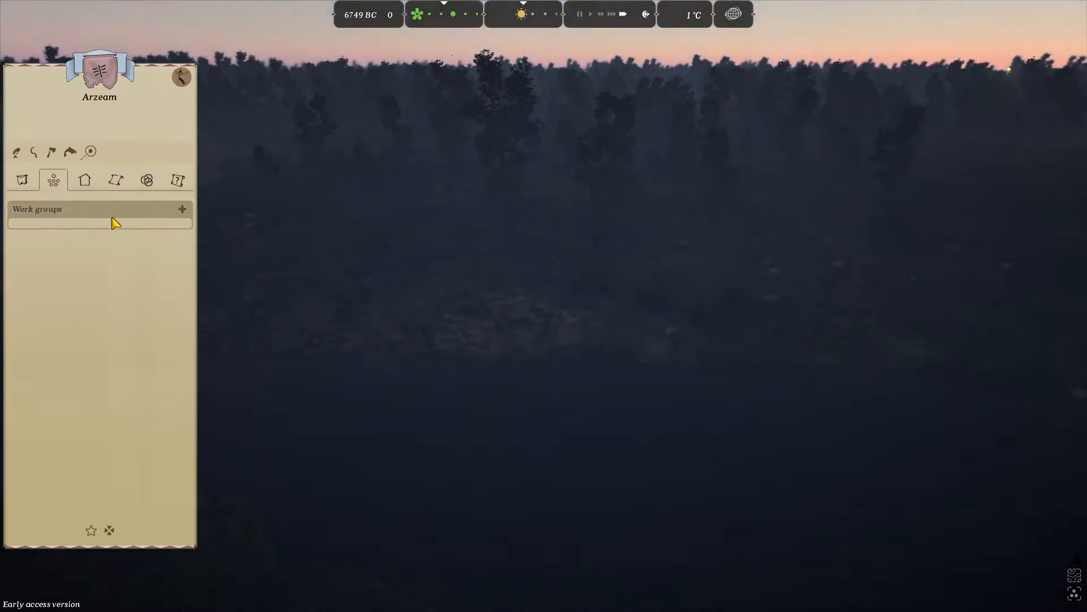
left_click(181, 209)
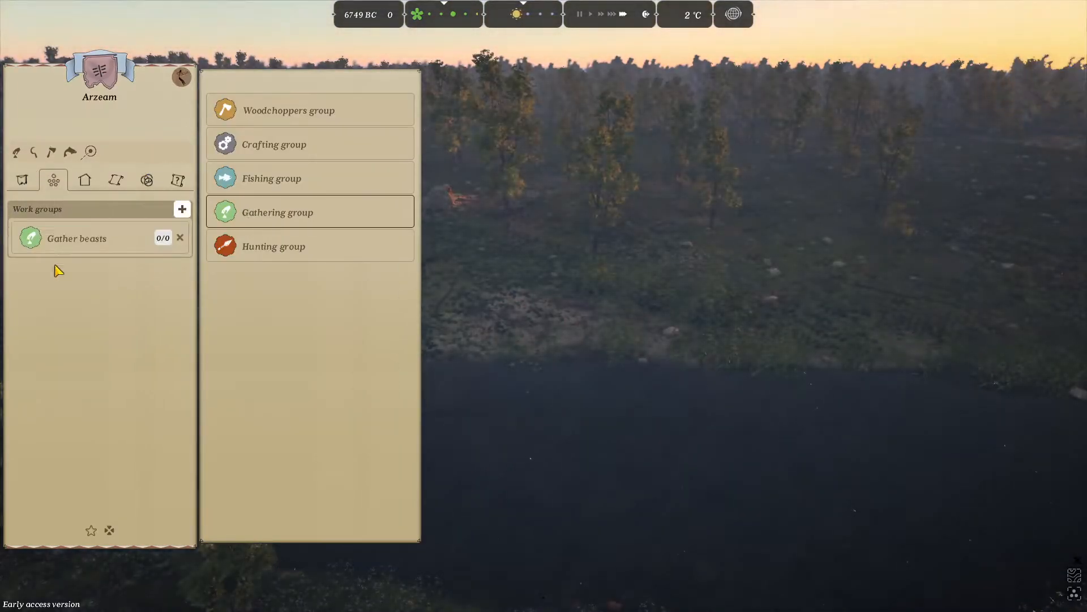
left_click(76, 238)
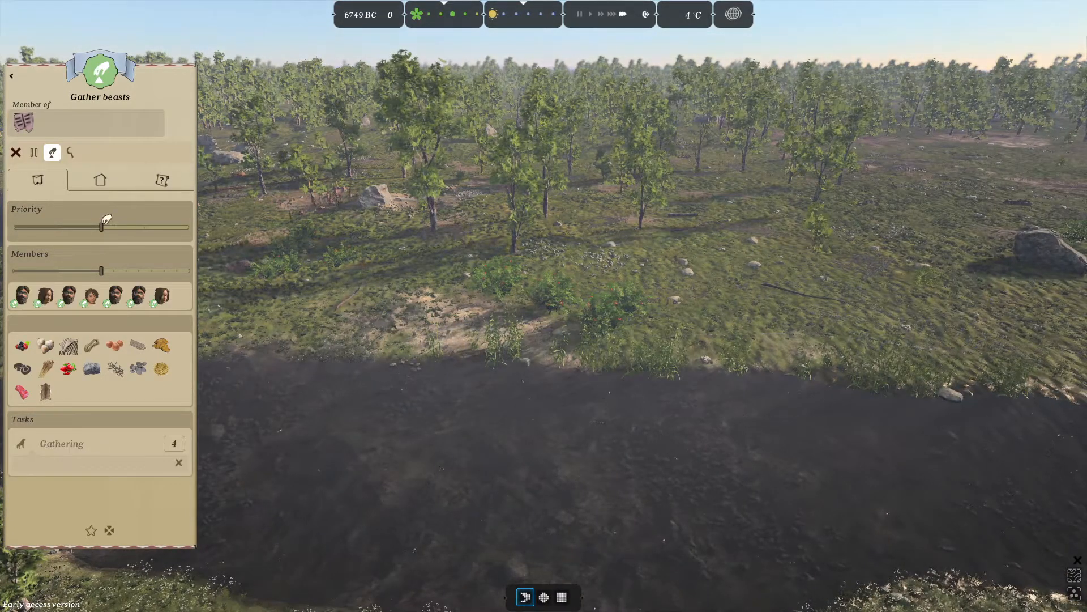
left_click(69, 152)
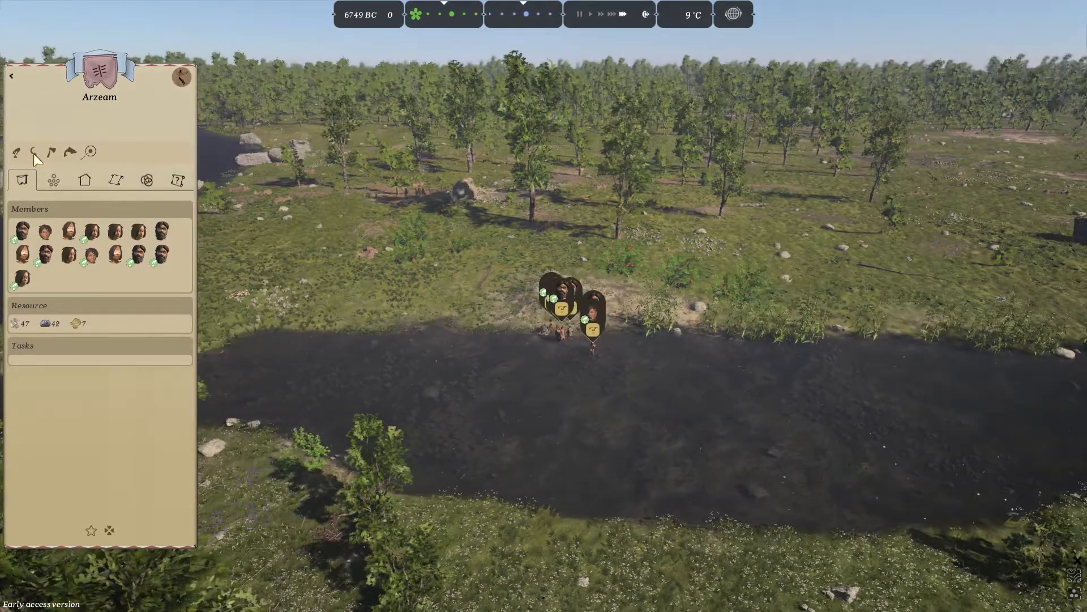
- Add a Crafting group, creating the Craftsmen work group with an empty task list
left_click(33, 150)
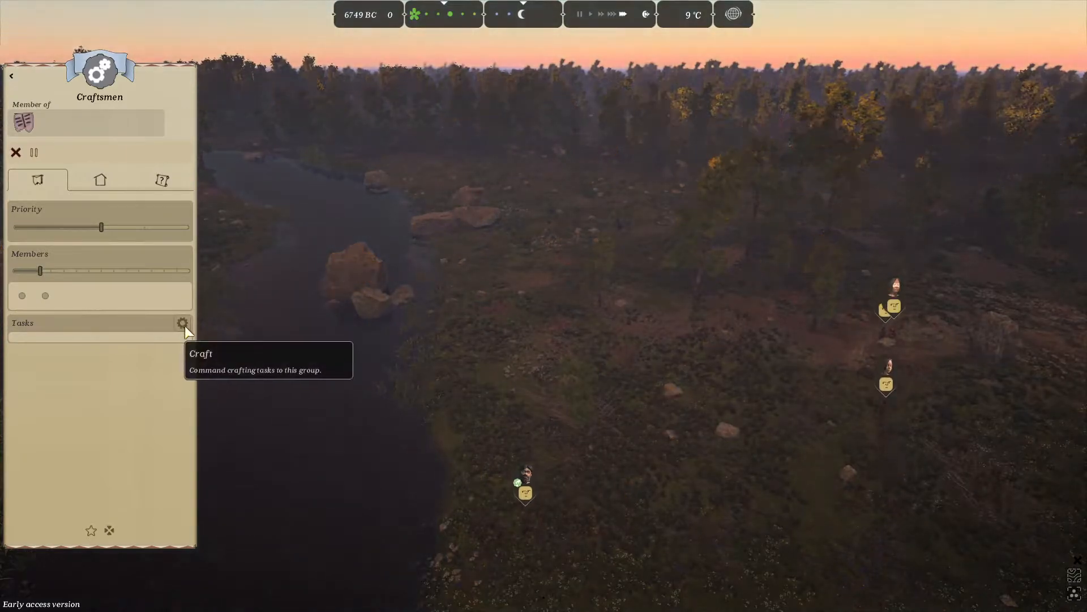
- Assign Craftsmen a Rope crafting task, max out Priority and adjust the Members slider
left_click(183, 323)
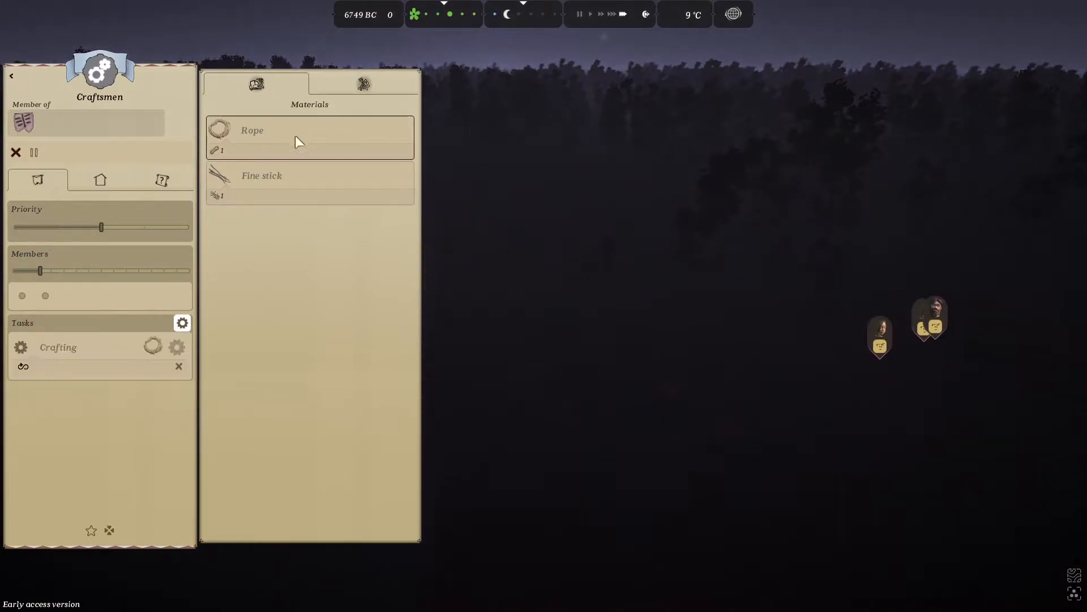
mouse_move(23, 366)
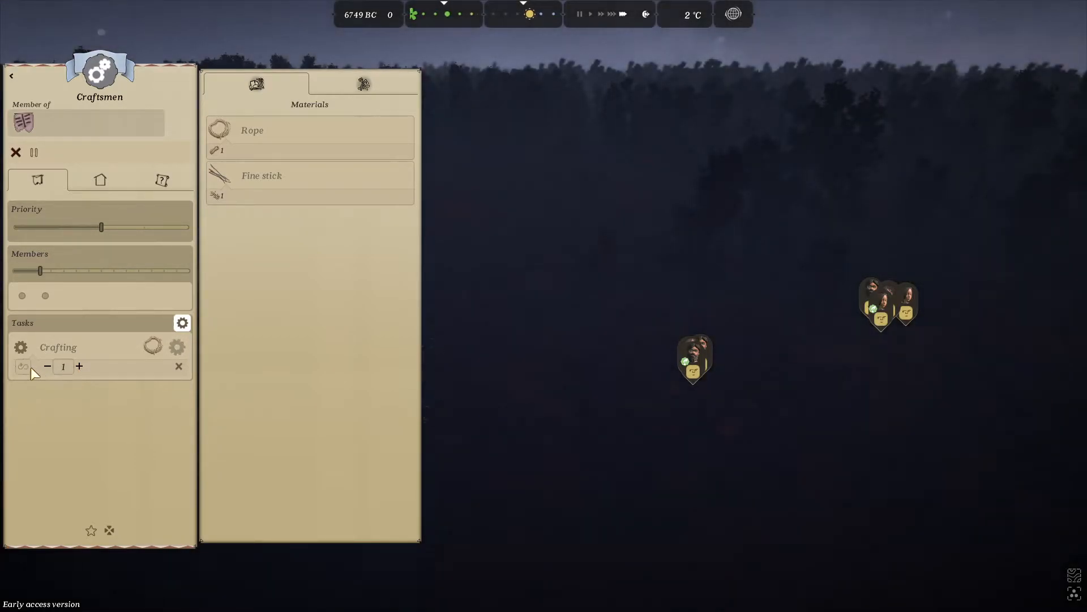
left_click_drag(101, 227, 183, 227)
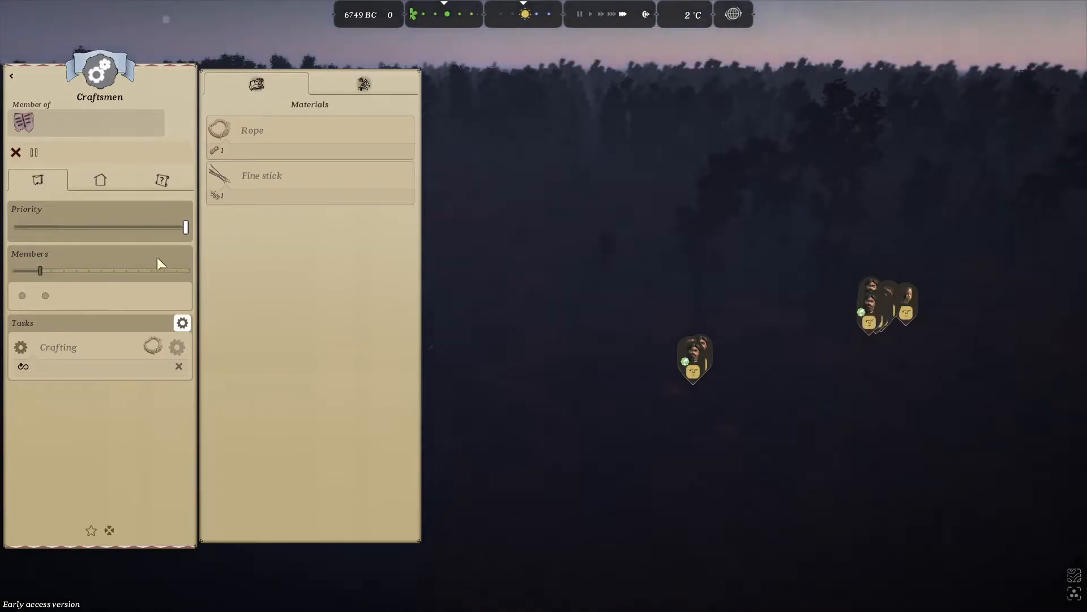
left_click_drag(41, 270, 88, 271)
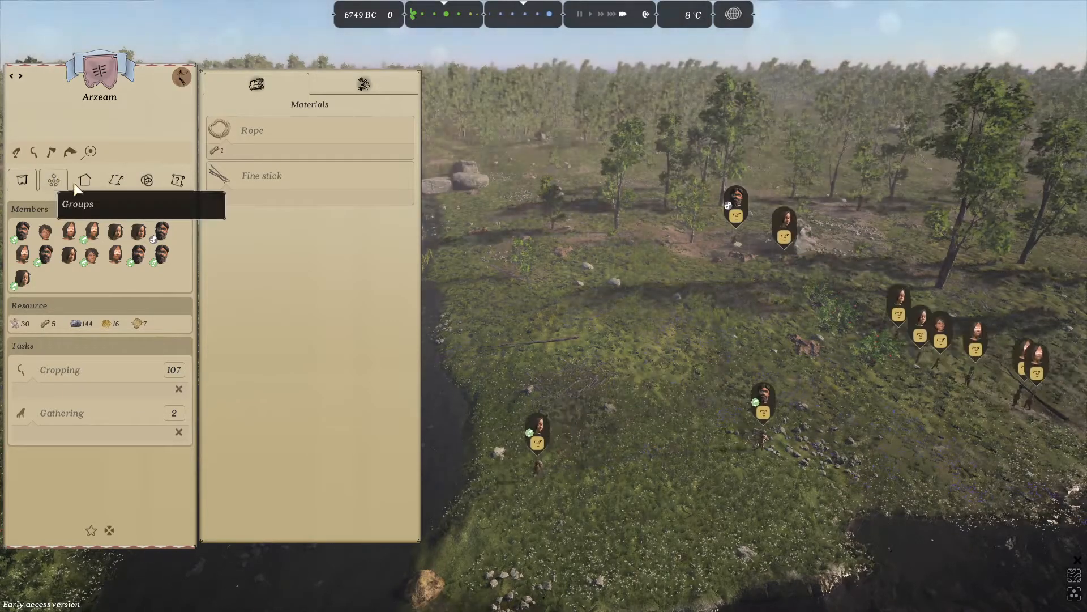
- Dismiss the Materials panel so rope shows in the tribe's Resource section
left_click(53, 180)
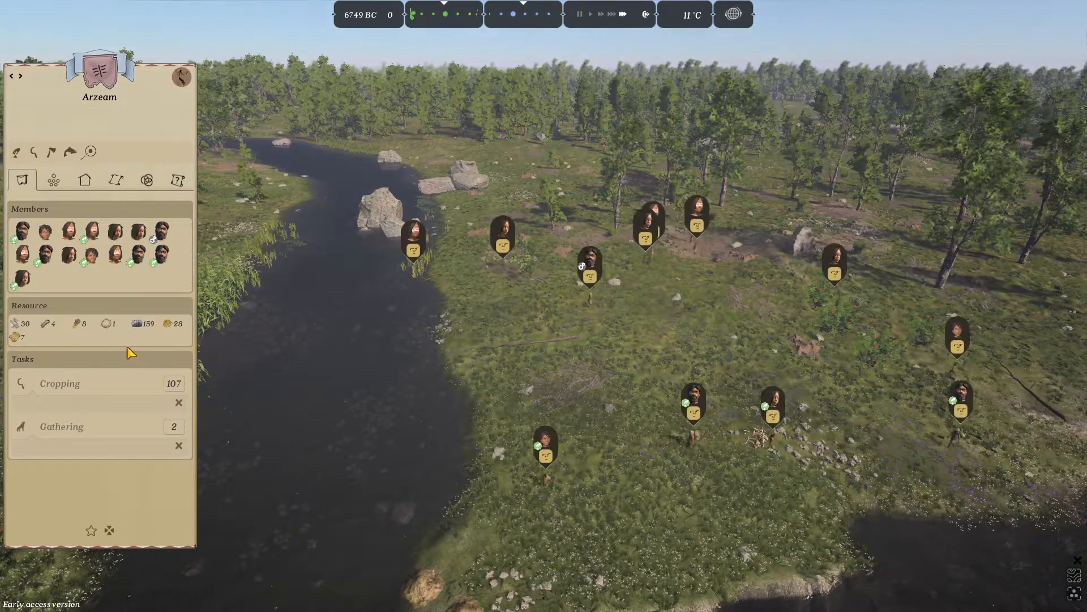
mouse_move(108, 324)
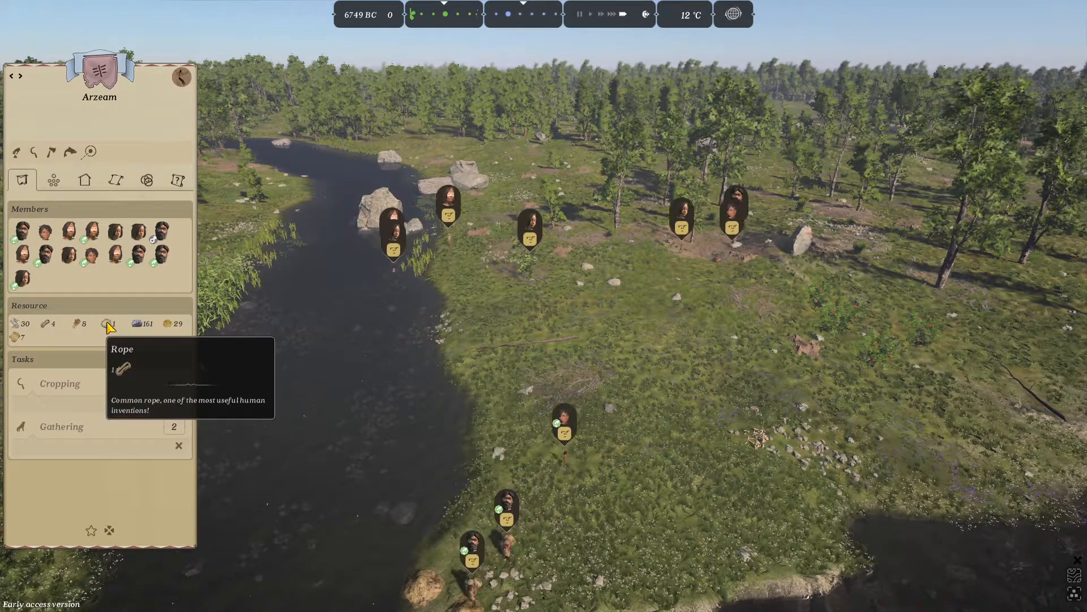